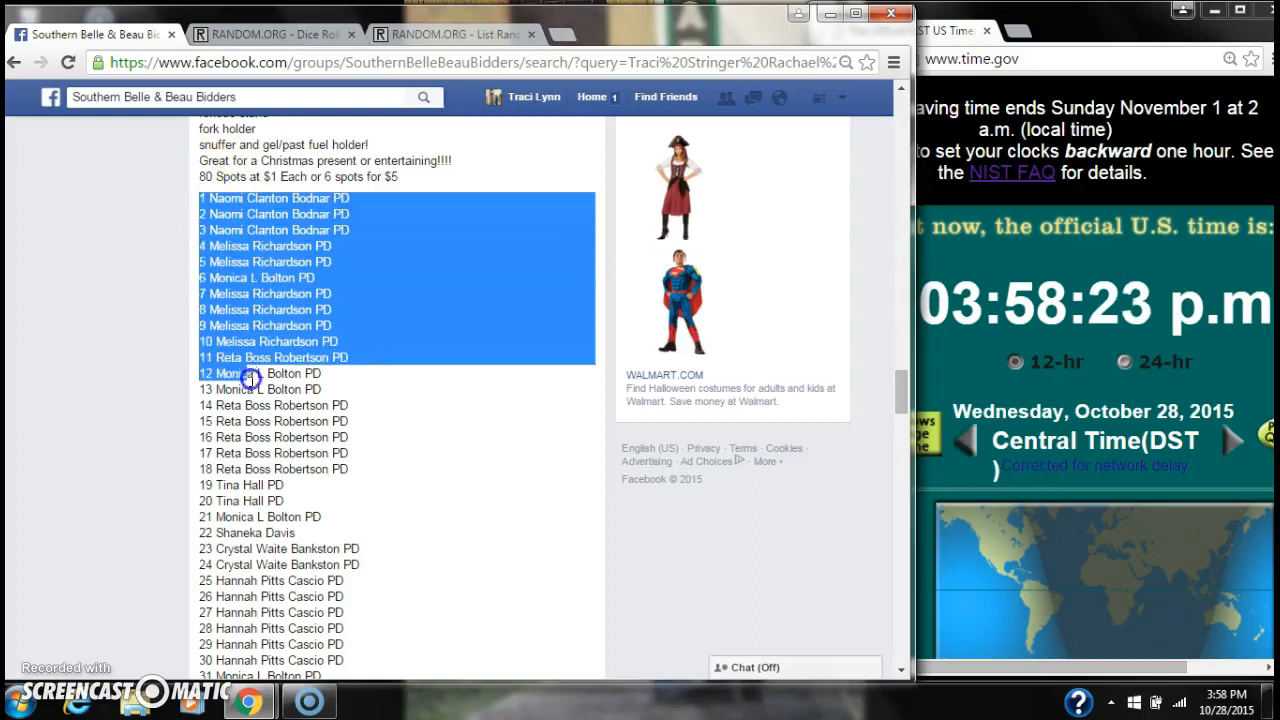
Step: Copy the numbered 1-80 spot name list from the Facebook group post
scroll(down, 3)
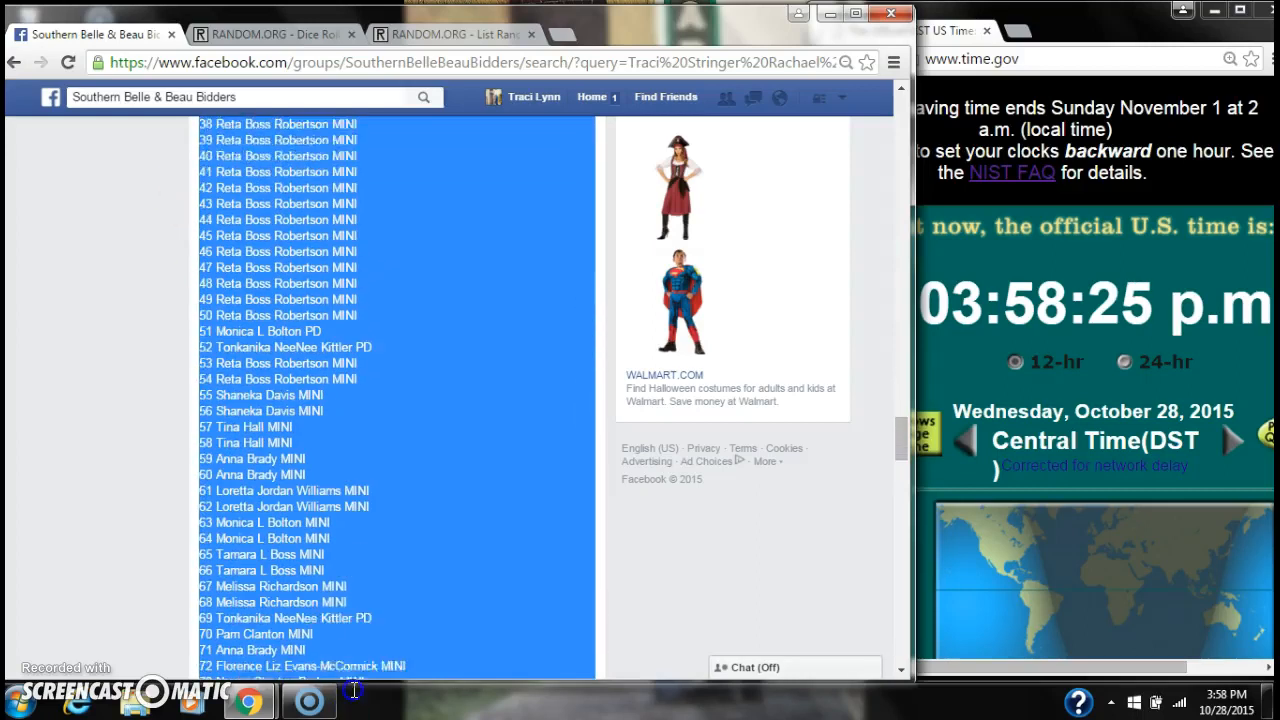
scroll(down, 3)
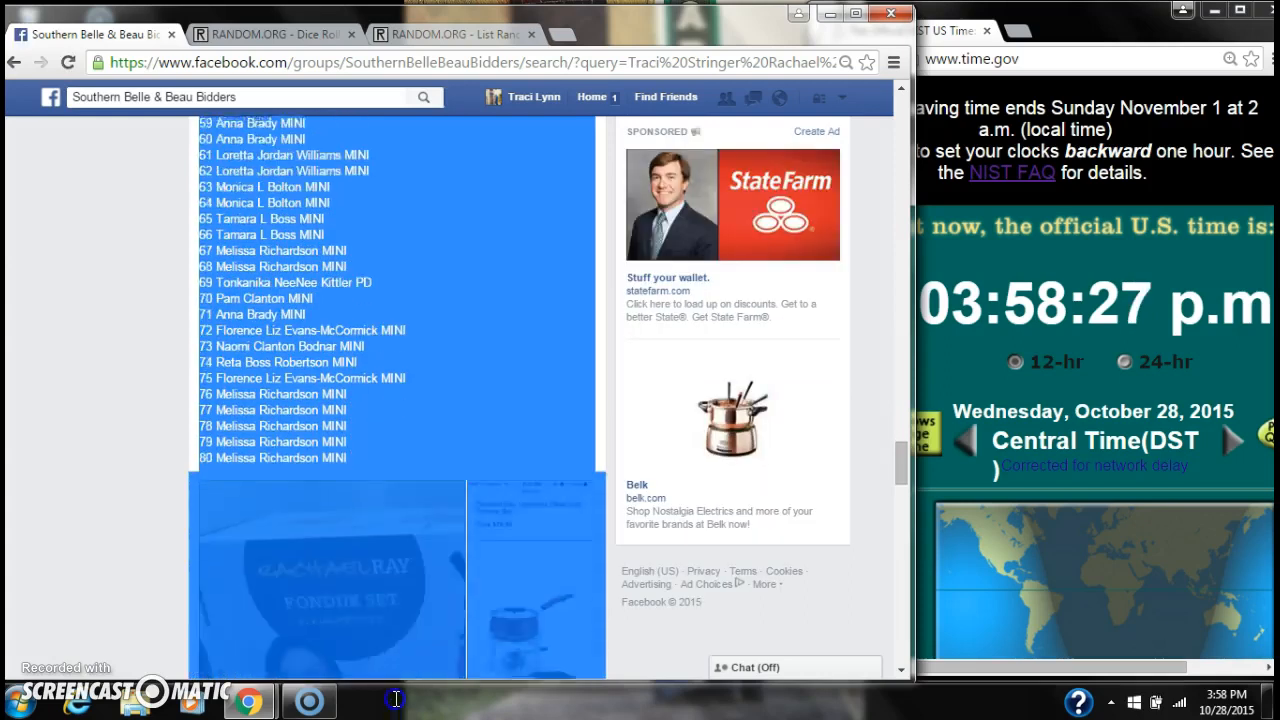
right_click(404, 304)
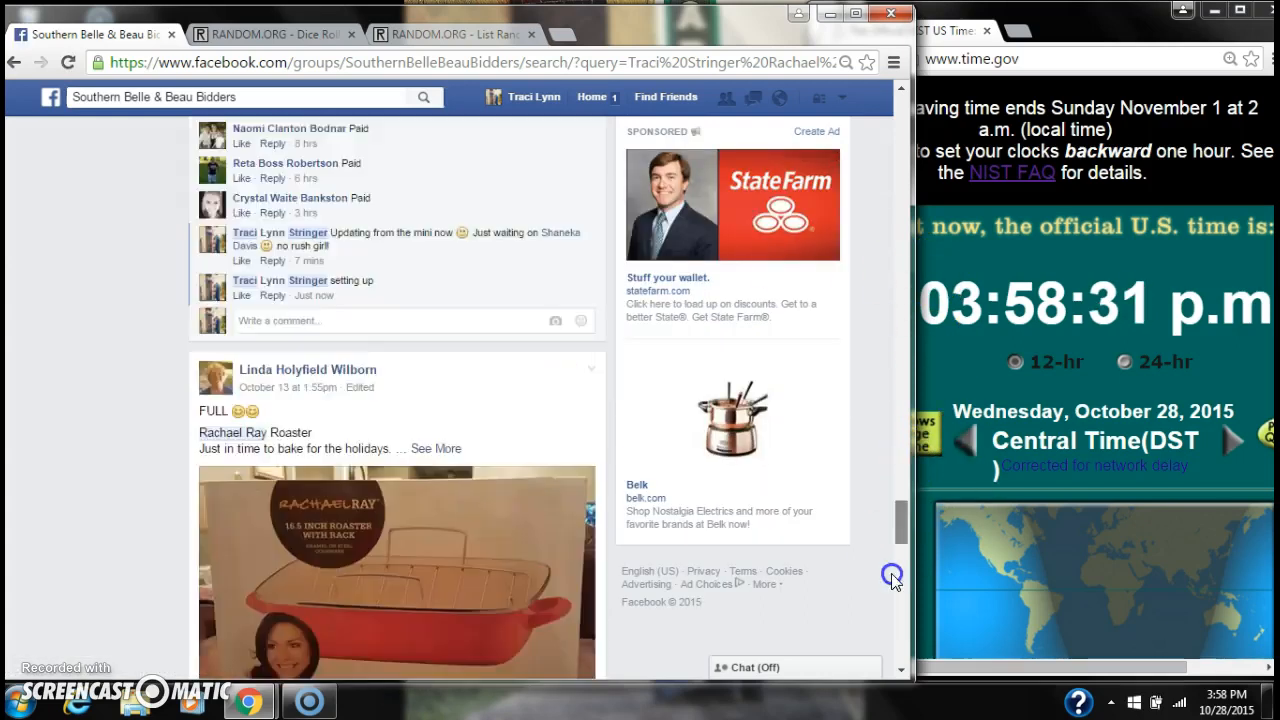
scroll(down, 3)
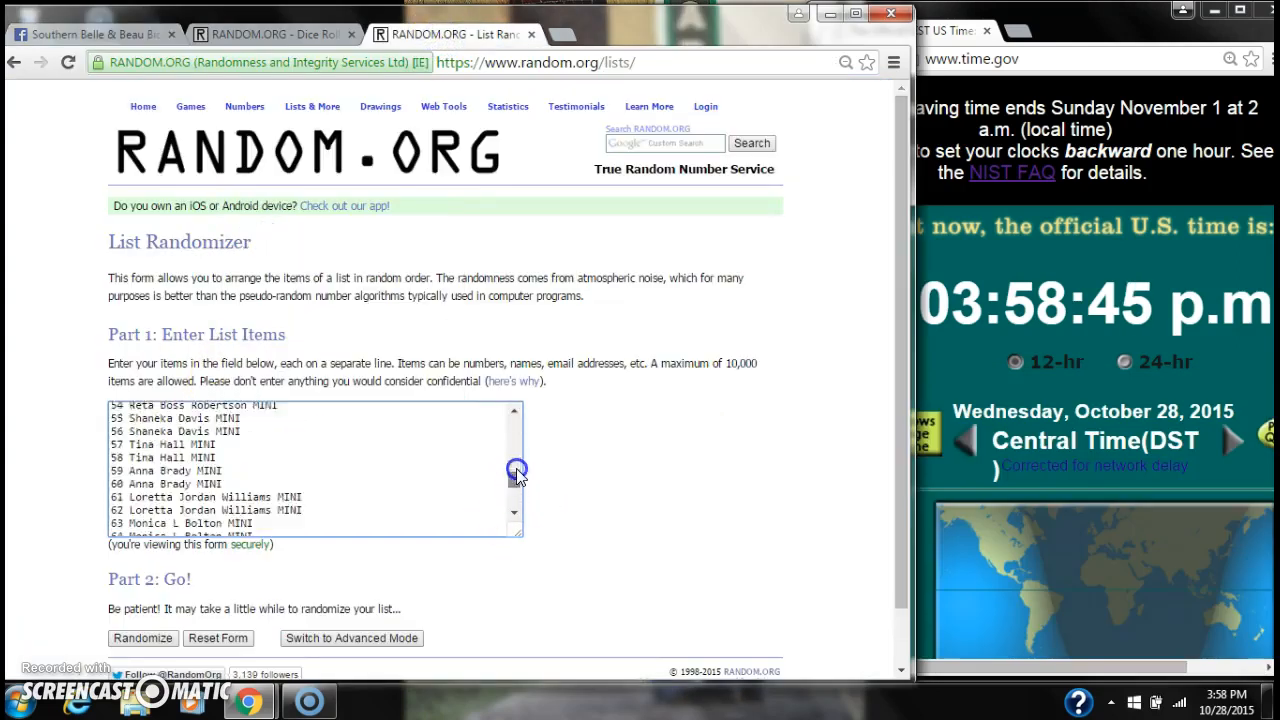
Step: Roll two virtual dice on the Dice Roller, getting a 3 and a 4
click(270, 34)
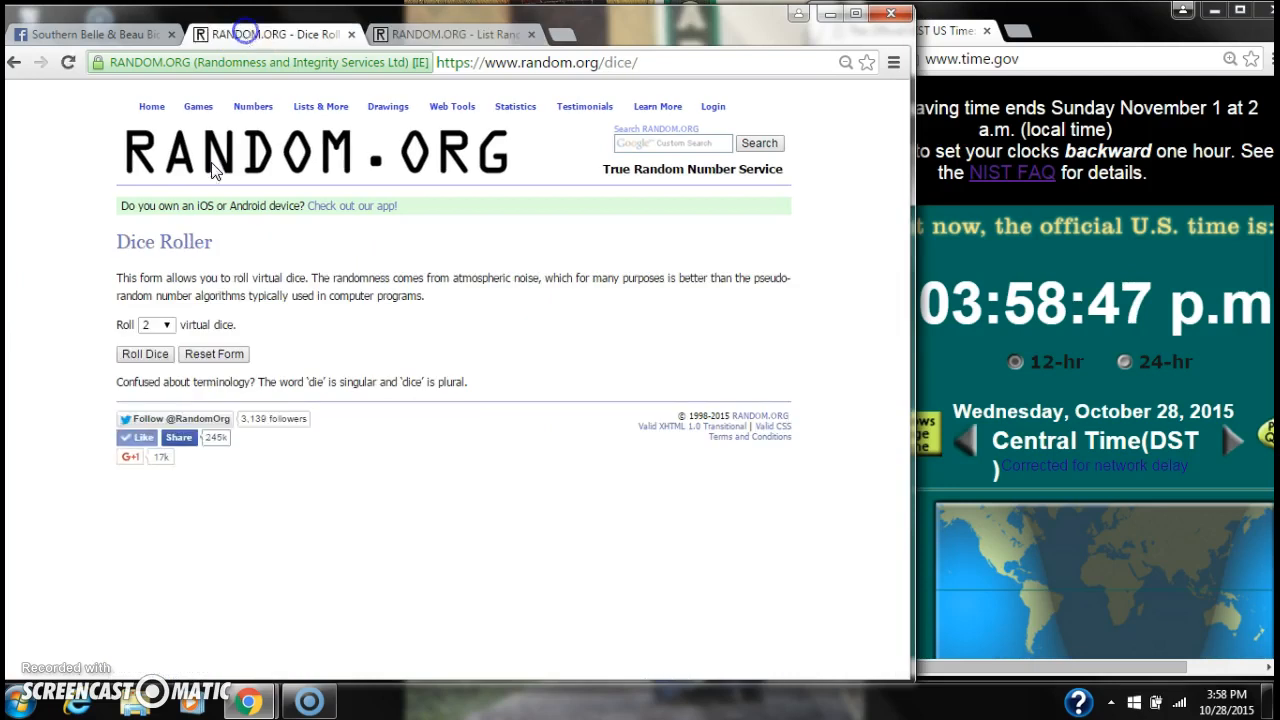
click(144, 354)
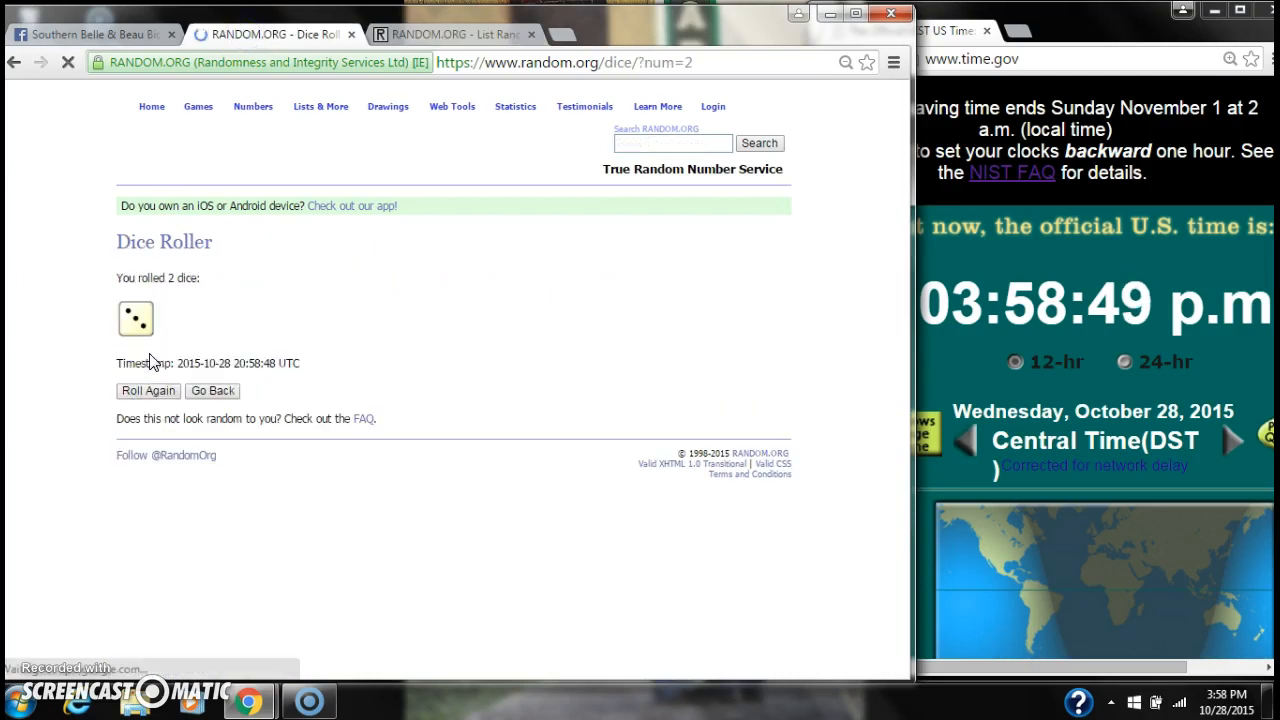
Step: Randomize the pasted 80-name spot list once and review the shuffled result
click(450, 34)
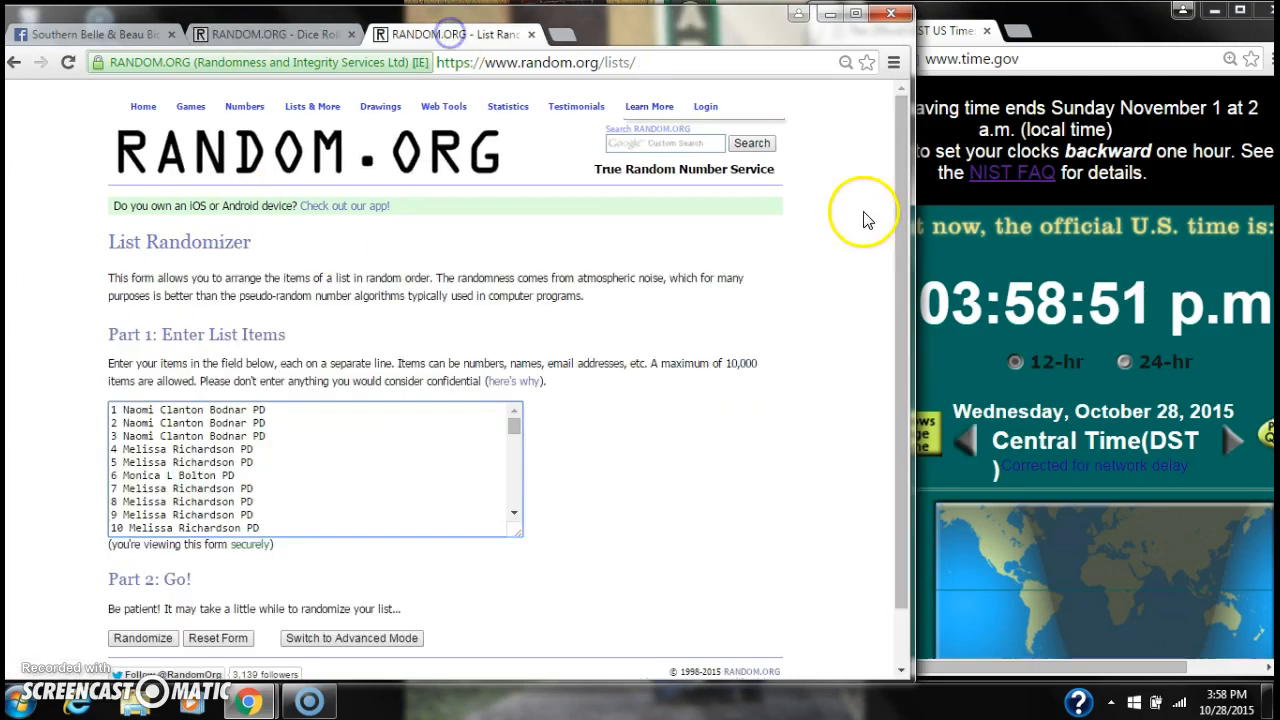
scroll(down, 3)
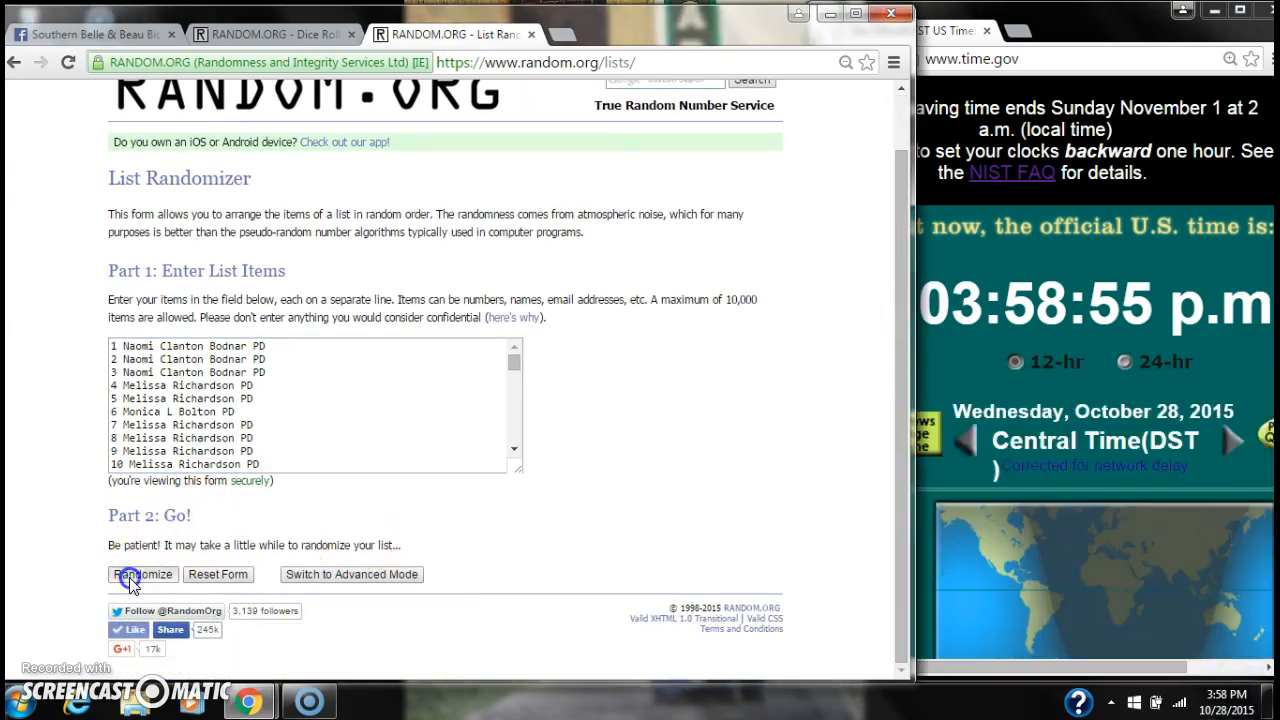
click(140, 574)
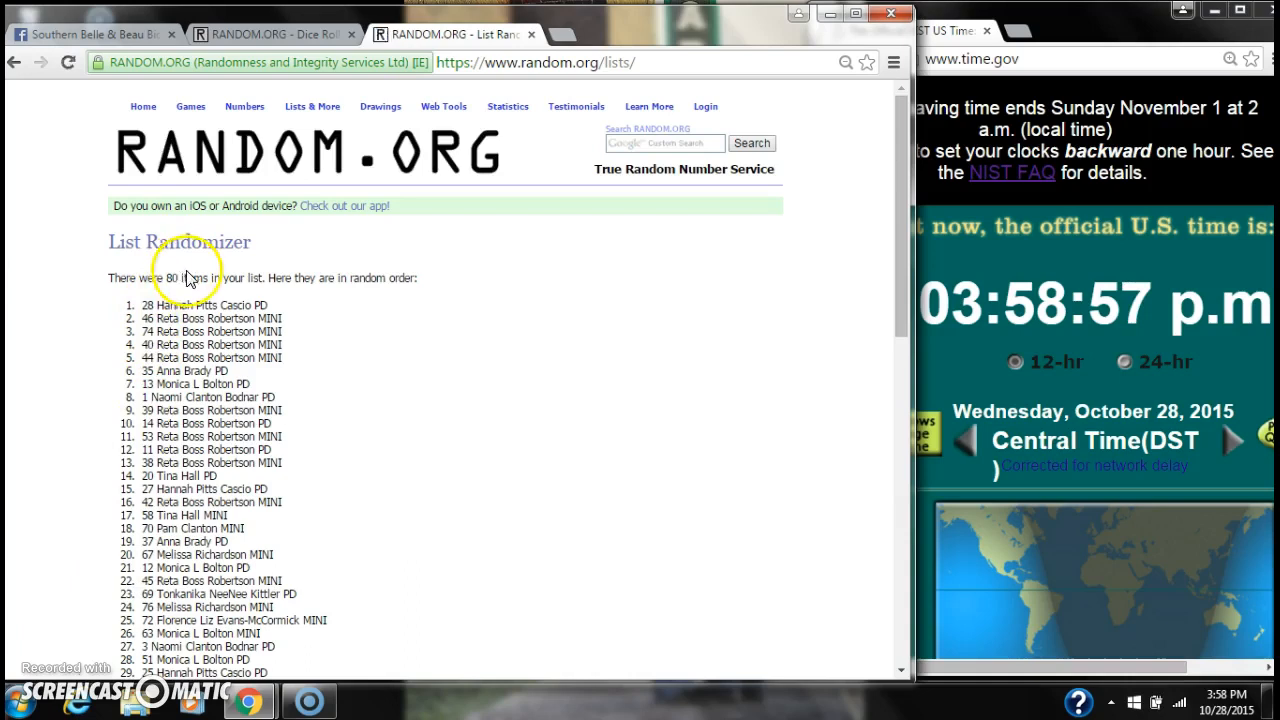
scroll(down, 3)
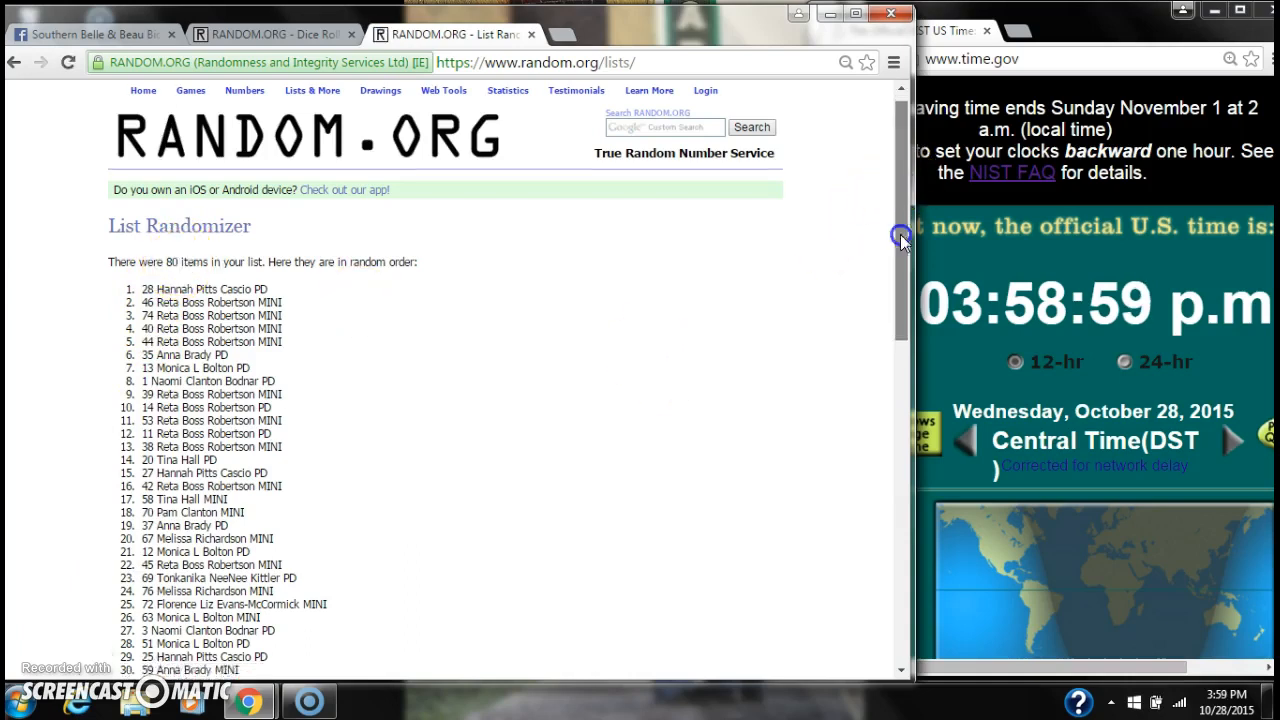
scroll(down, 3)
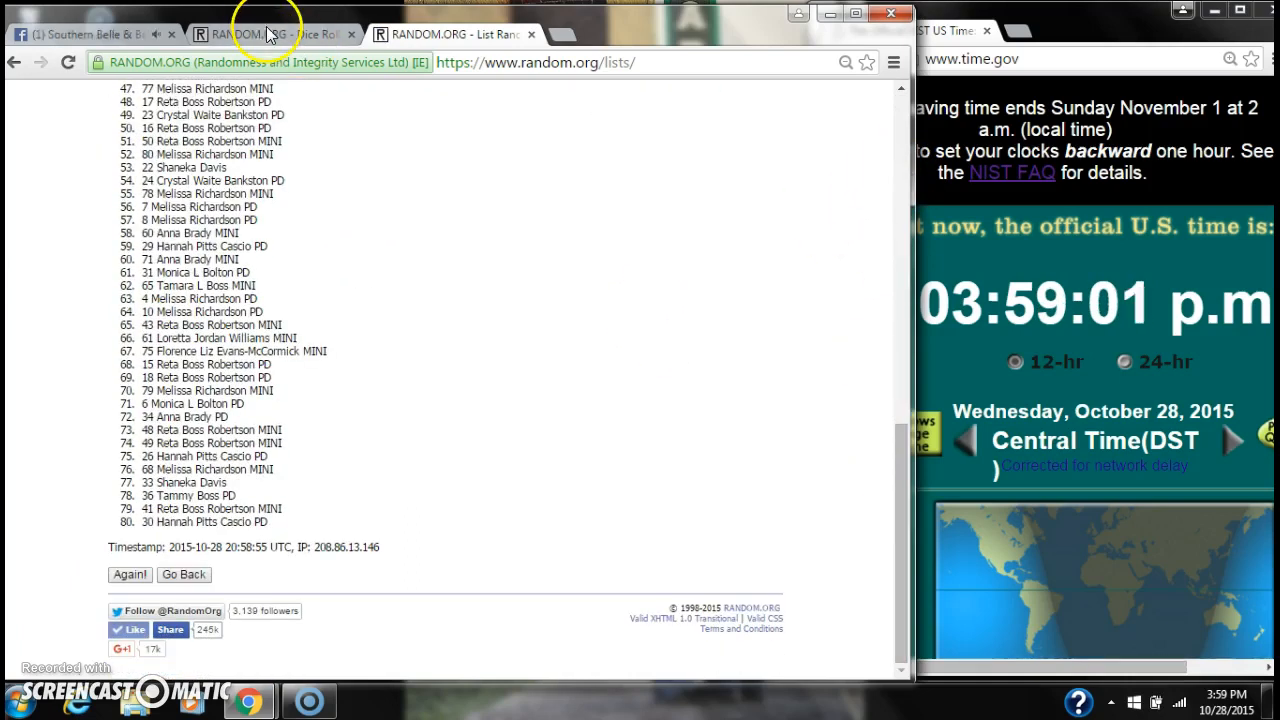
click(270, 32)
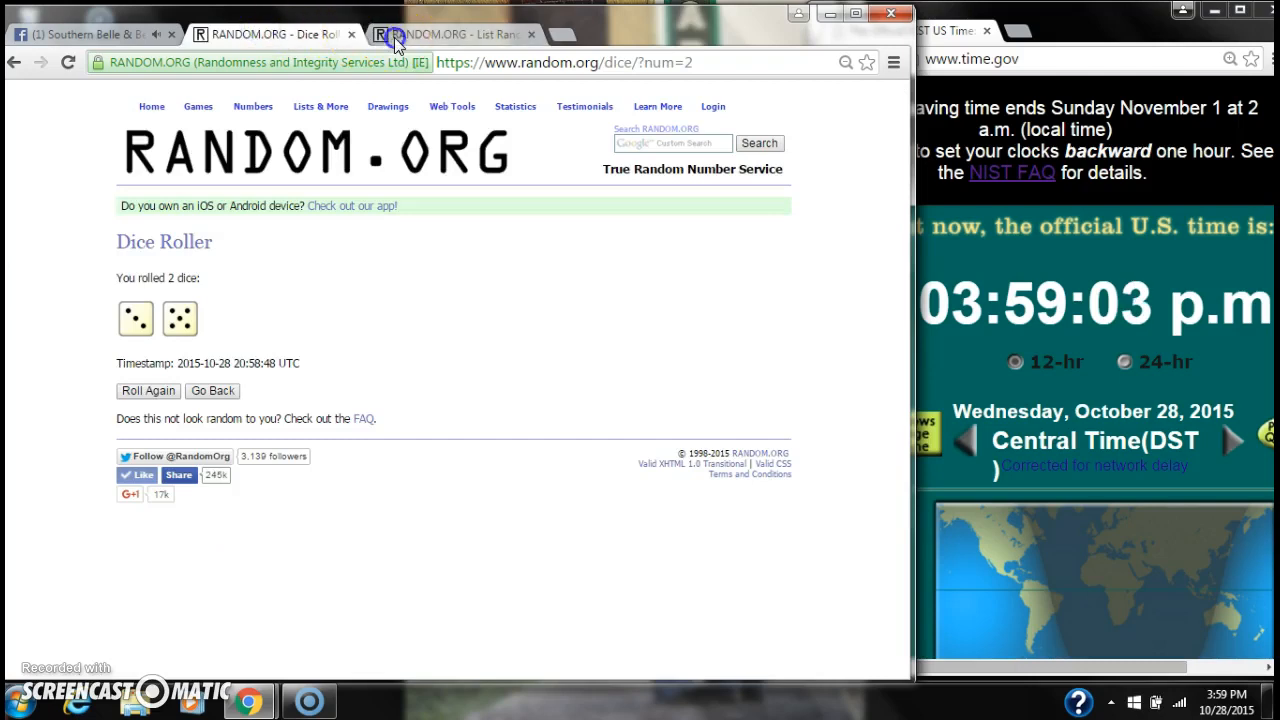
Step: Reshuffle the spot list with Again until it shows several more randomizations
click(450, 34)
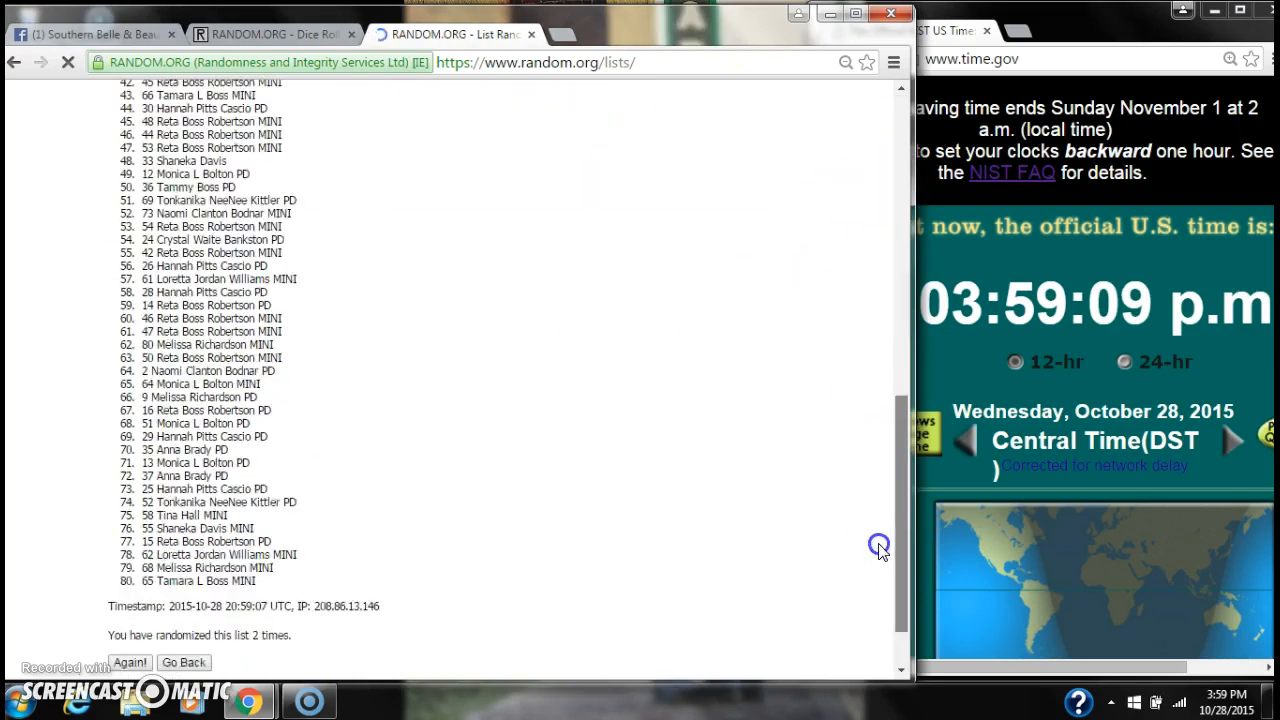
click(128, 662)
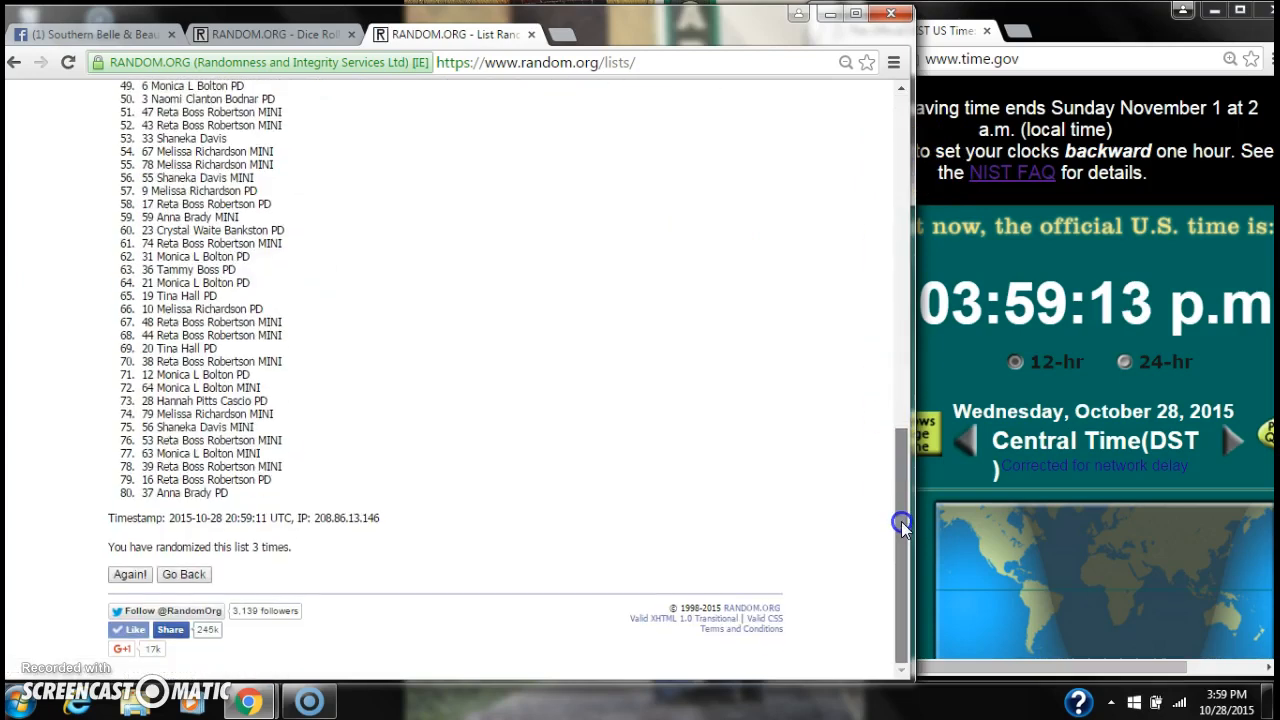
click(130, 574)
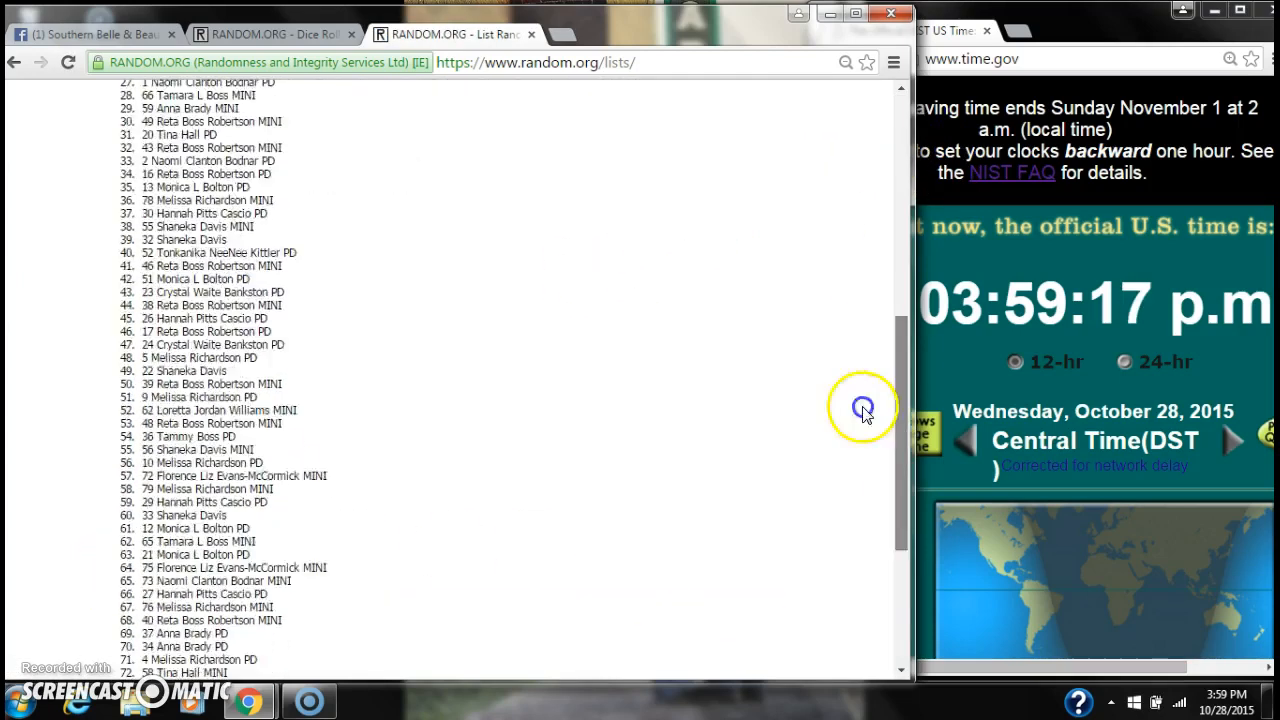
click(128, 582)
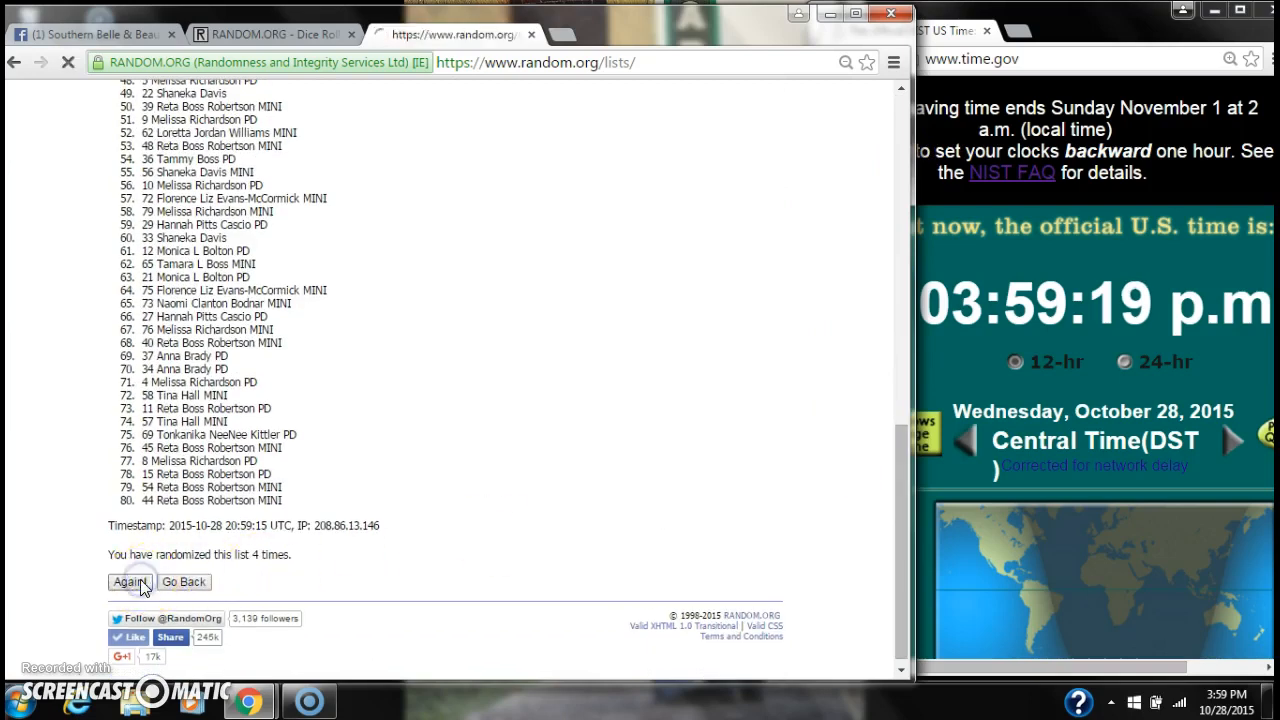
click(128, 582)
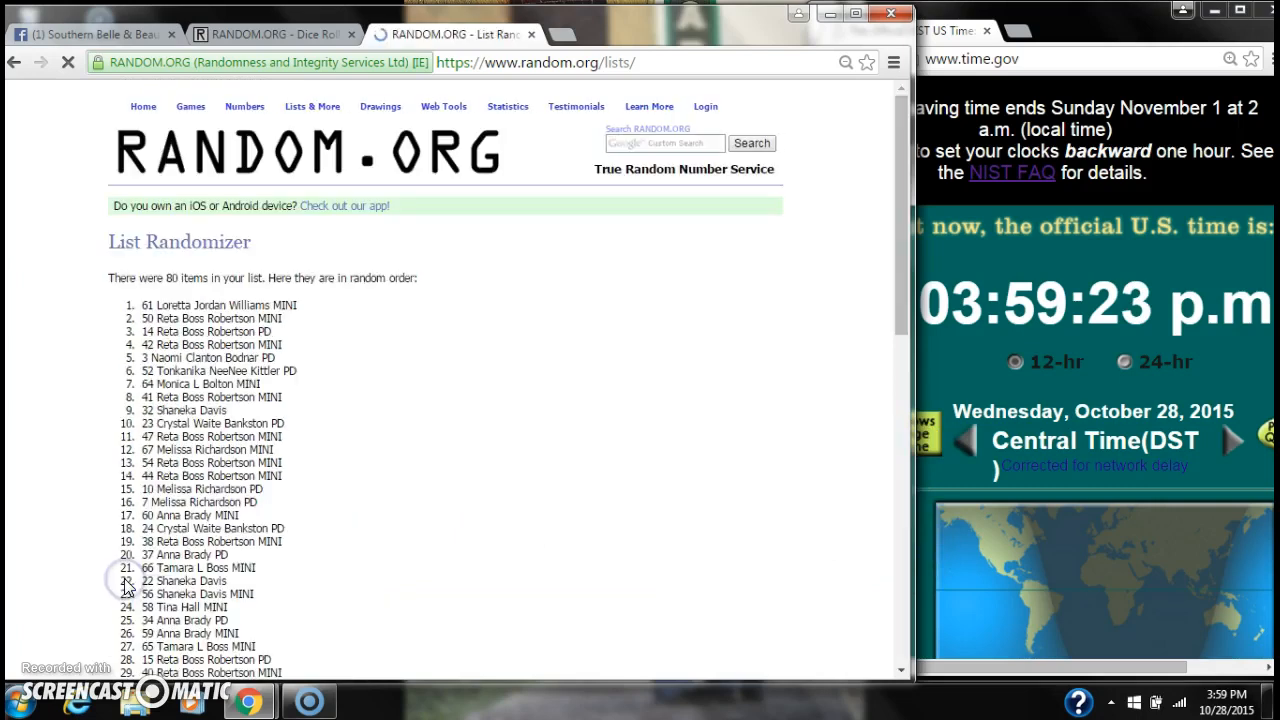
Step: Bring the list to its seventh randomization and return to the 3-and-4 dice result
scroll(down, 3)
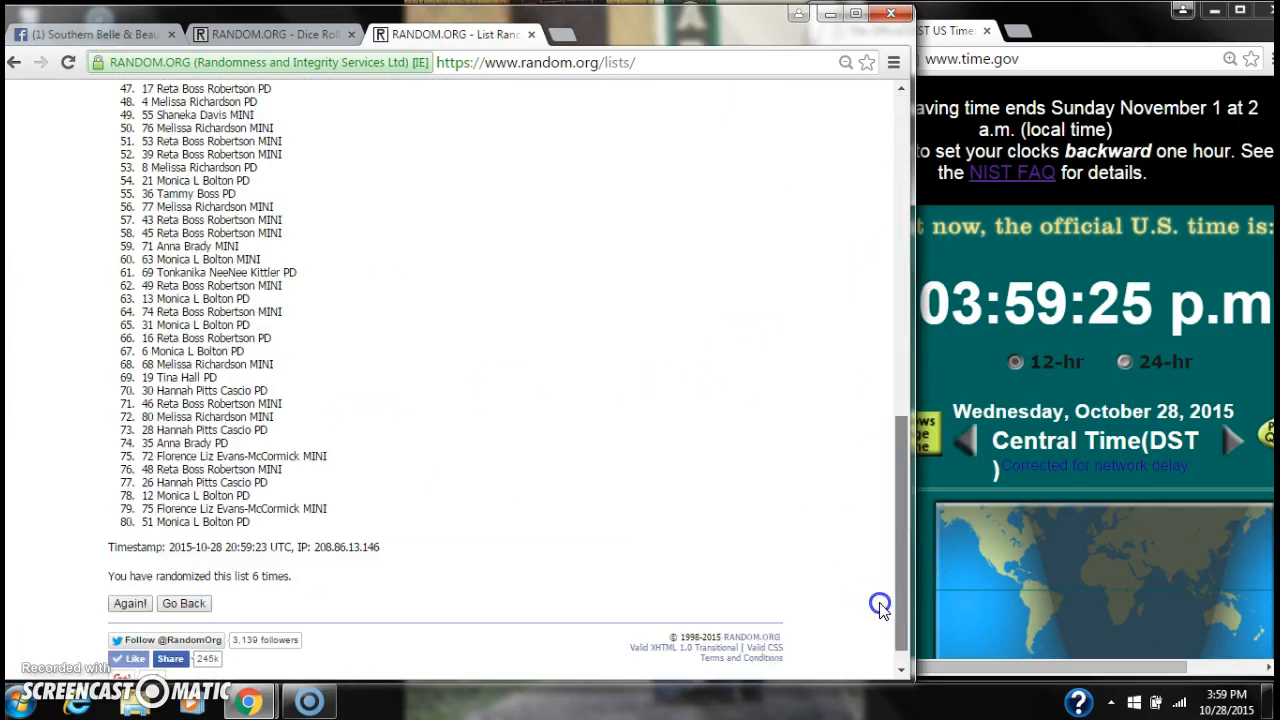
click(128, 574)
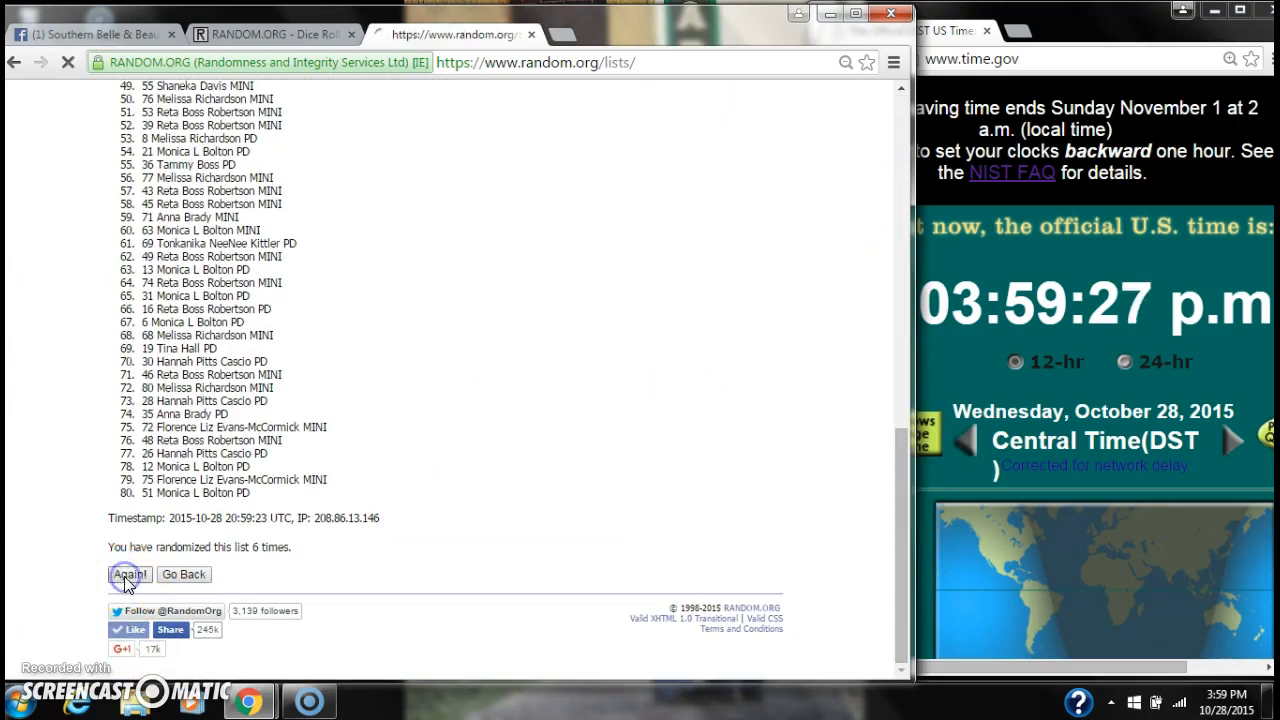
click(128, 574)
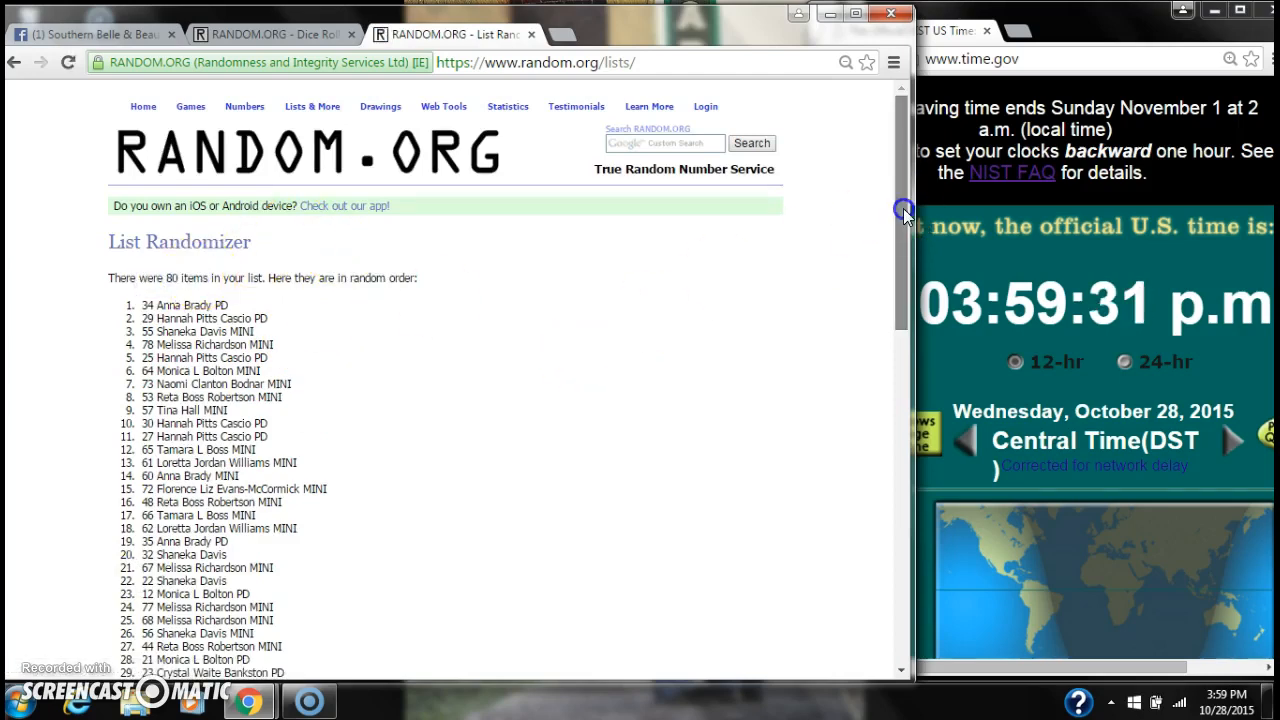
scroll(down, 3)
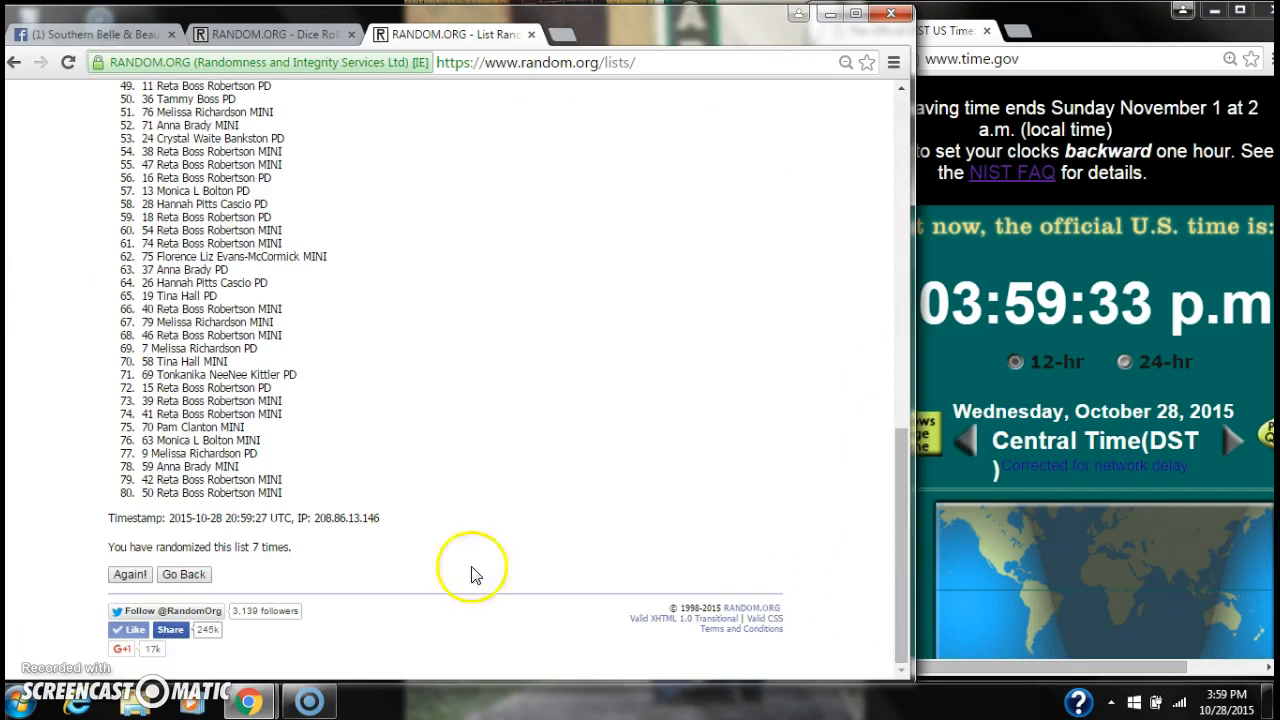
click(270, 34)
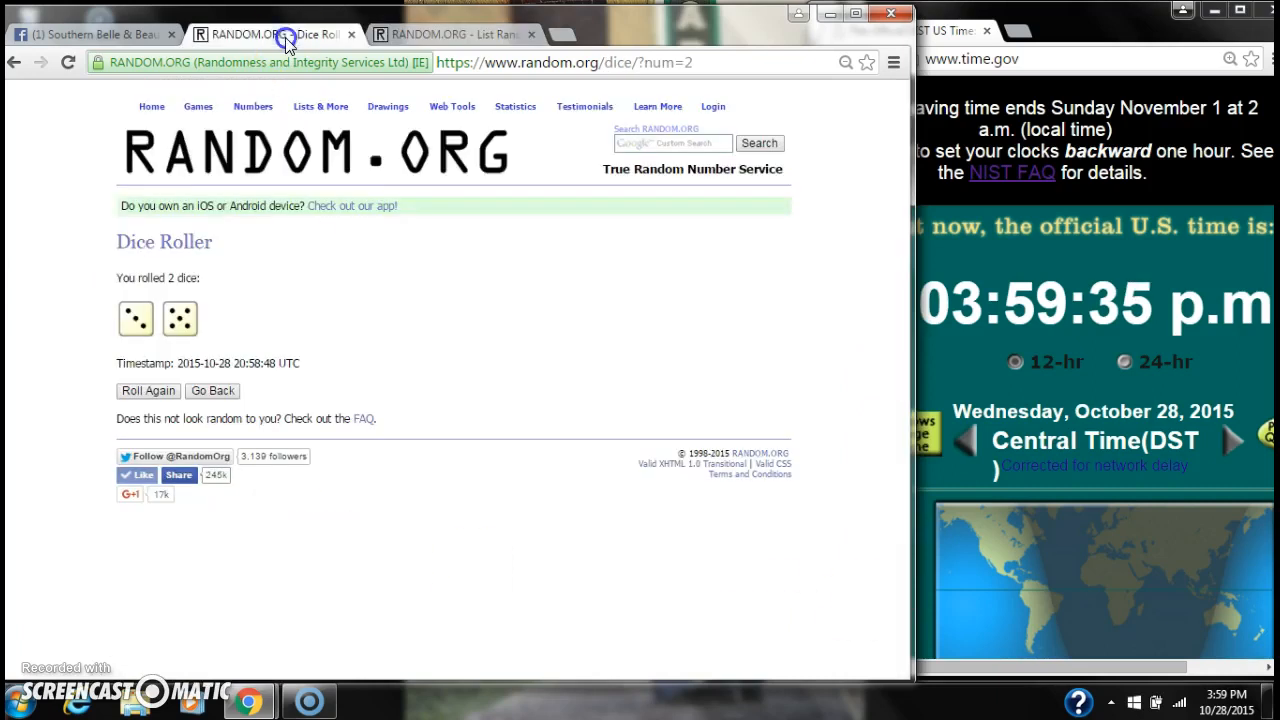
Step: Randomize the spot list an eighth time, review the bottom, and show the dice roll again
click(456, 34)
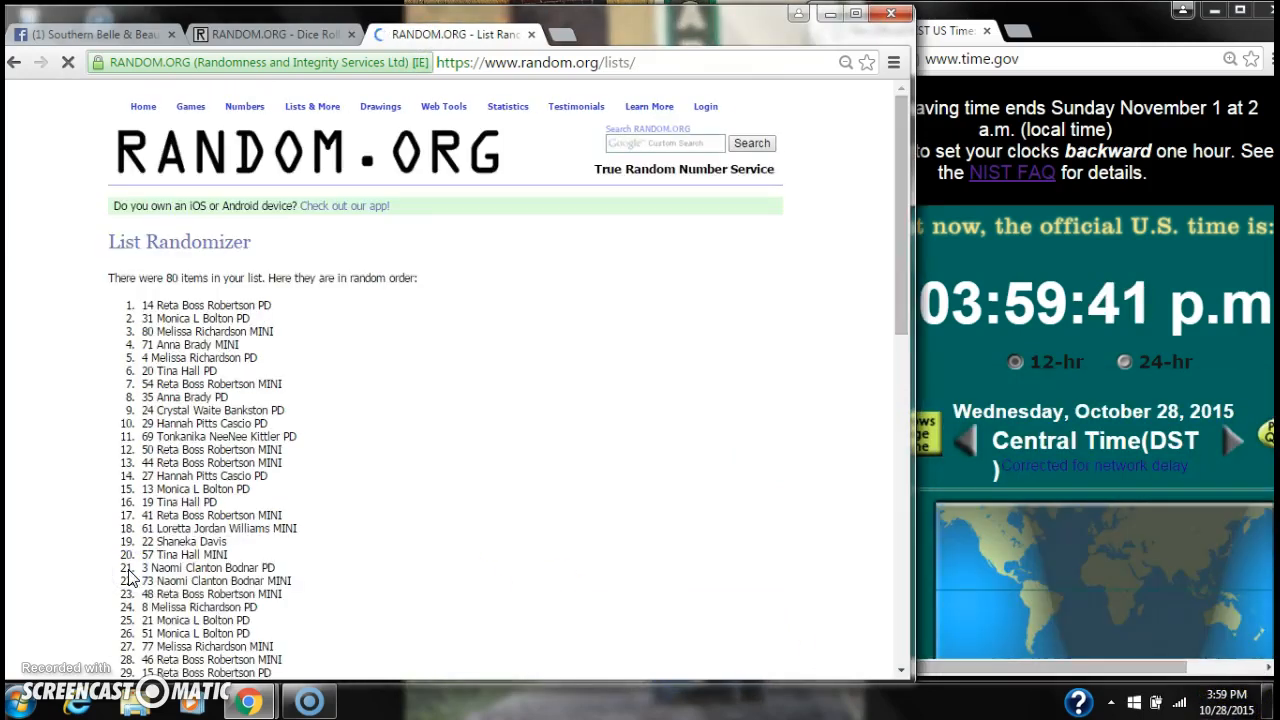
click(204, 304)
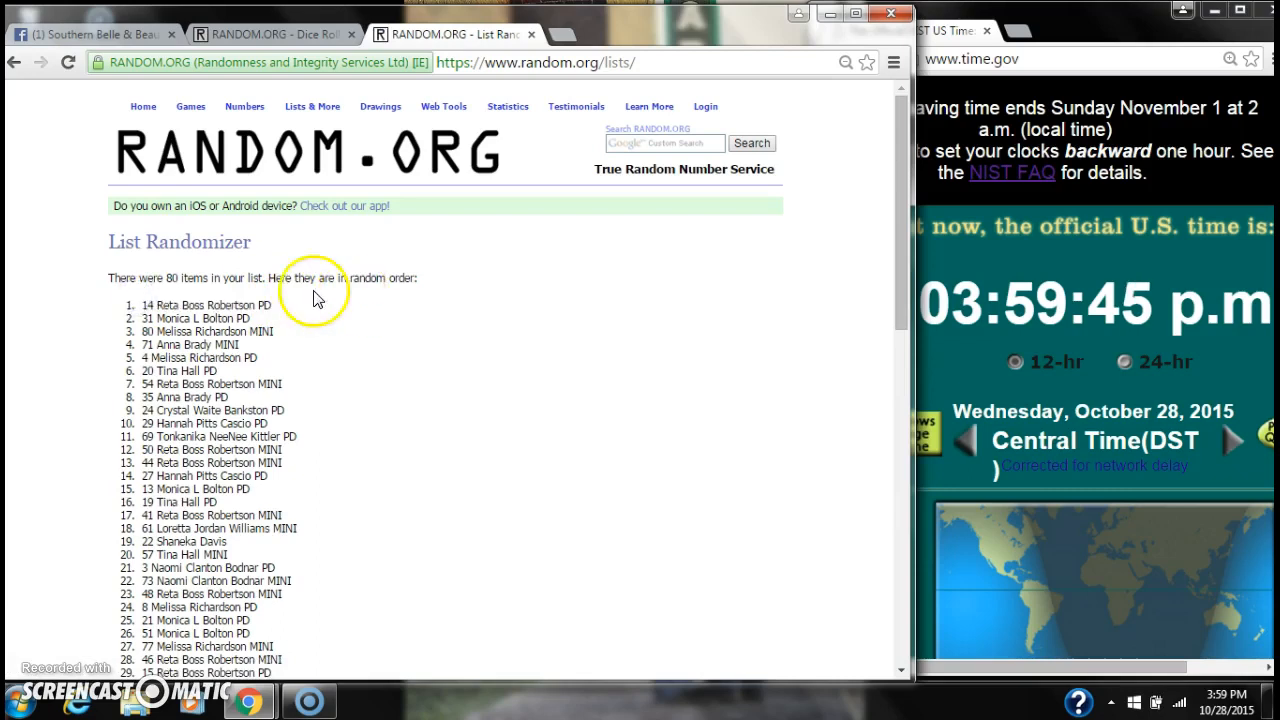
scroll(down, 3)
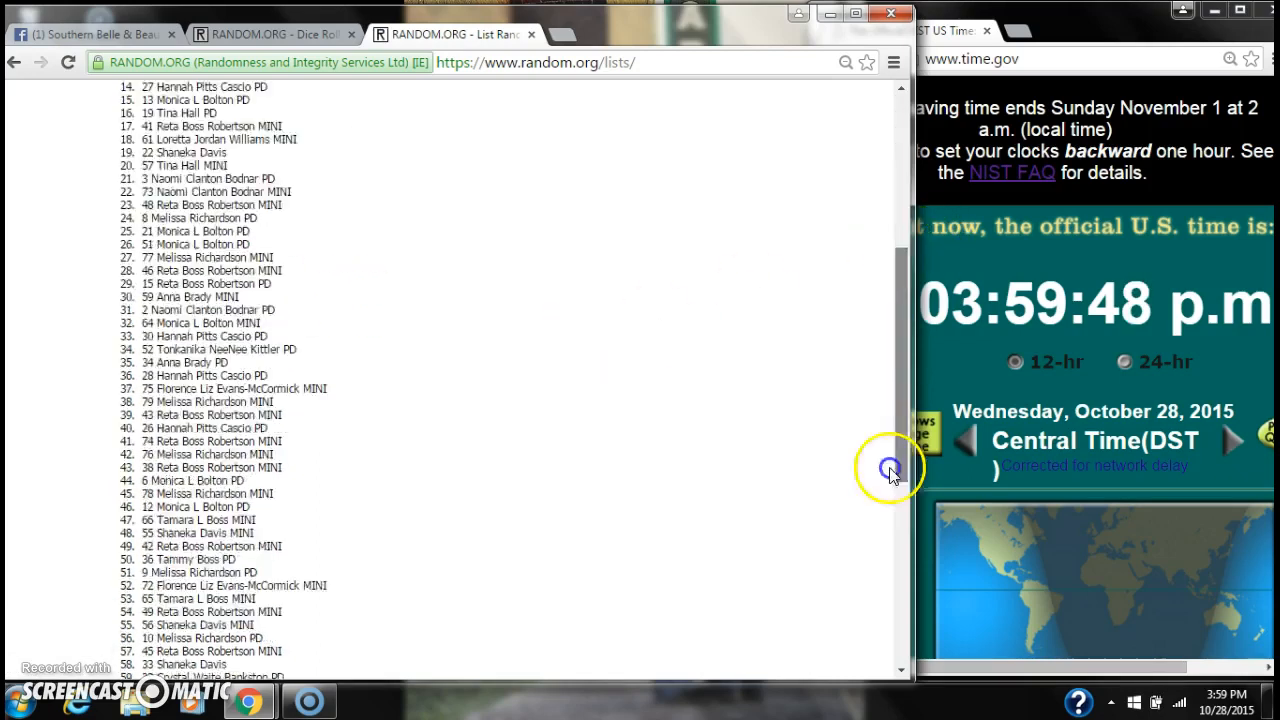
scroll(down, 3)
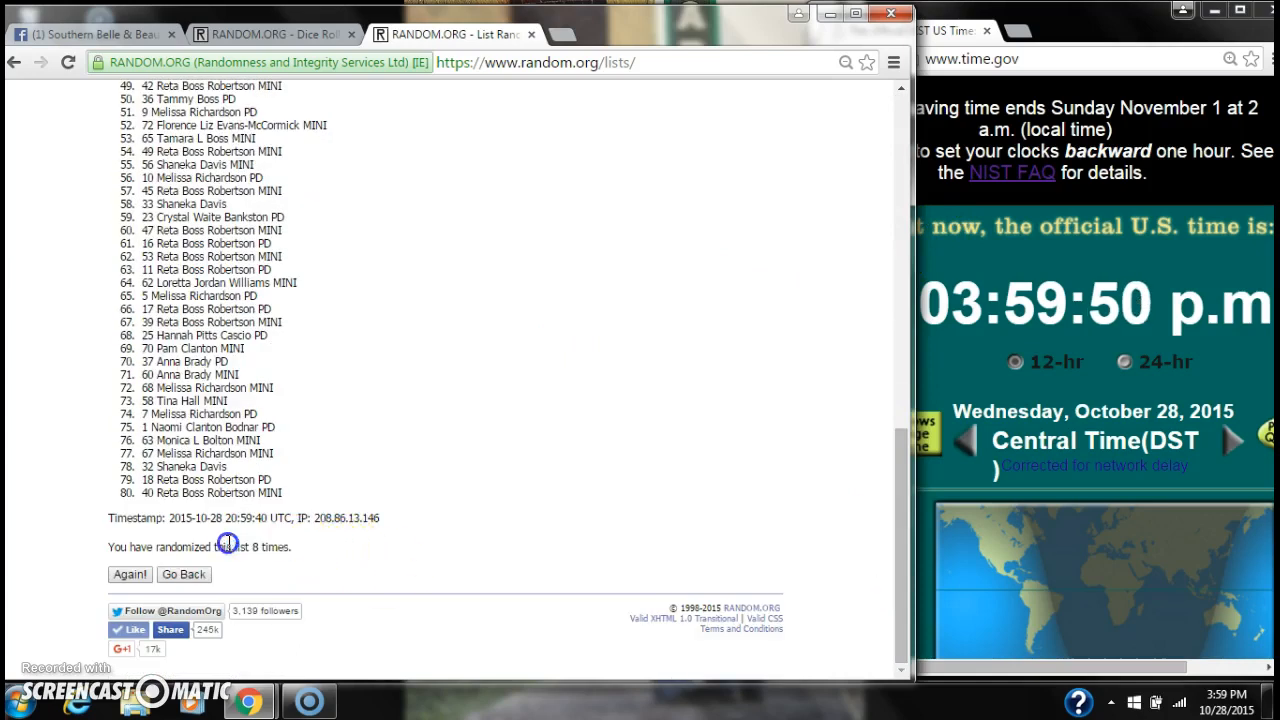
click(270, 34)
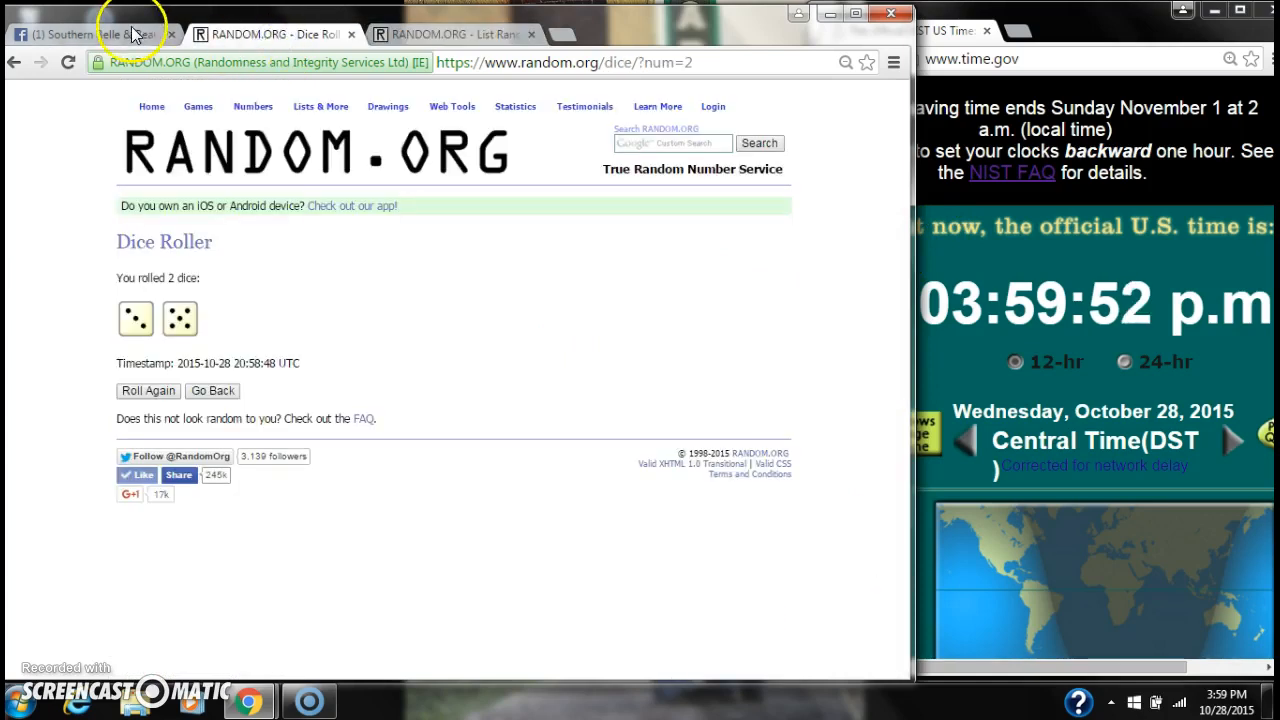
Step: Comment 'done' on the Facebook spot list post and return to the eight-times shuffled list
click(80, 32)
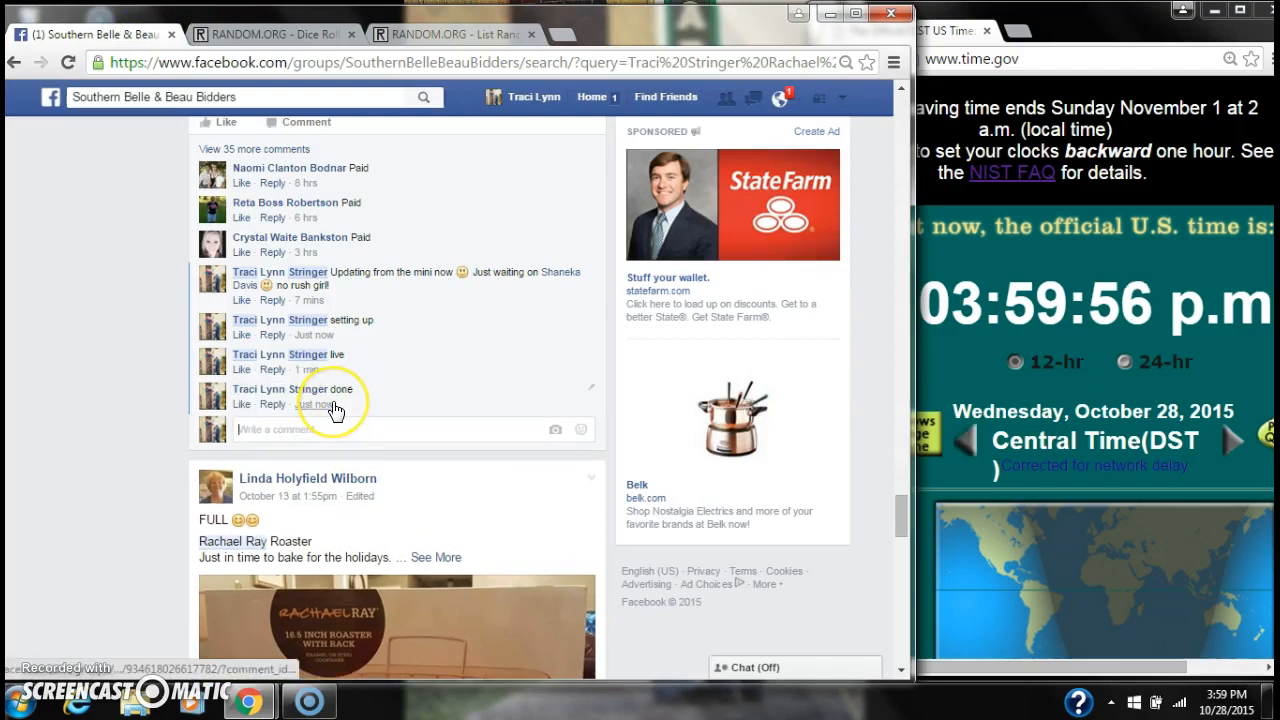
mouse_move(1196, 644)
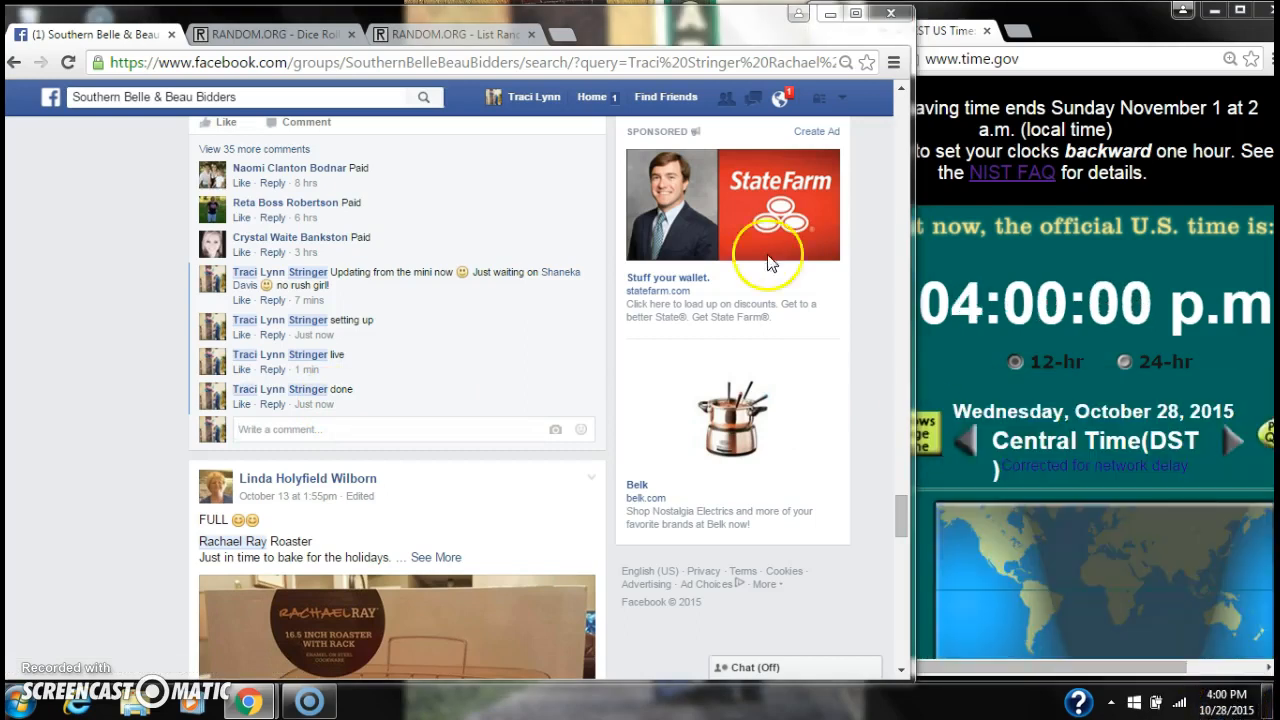
click(456, 32)
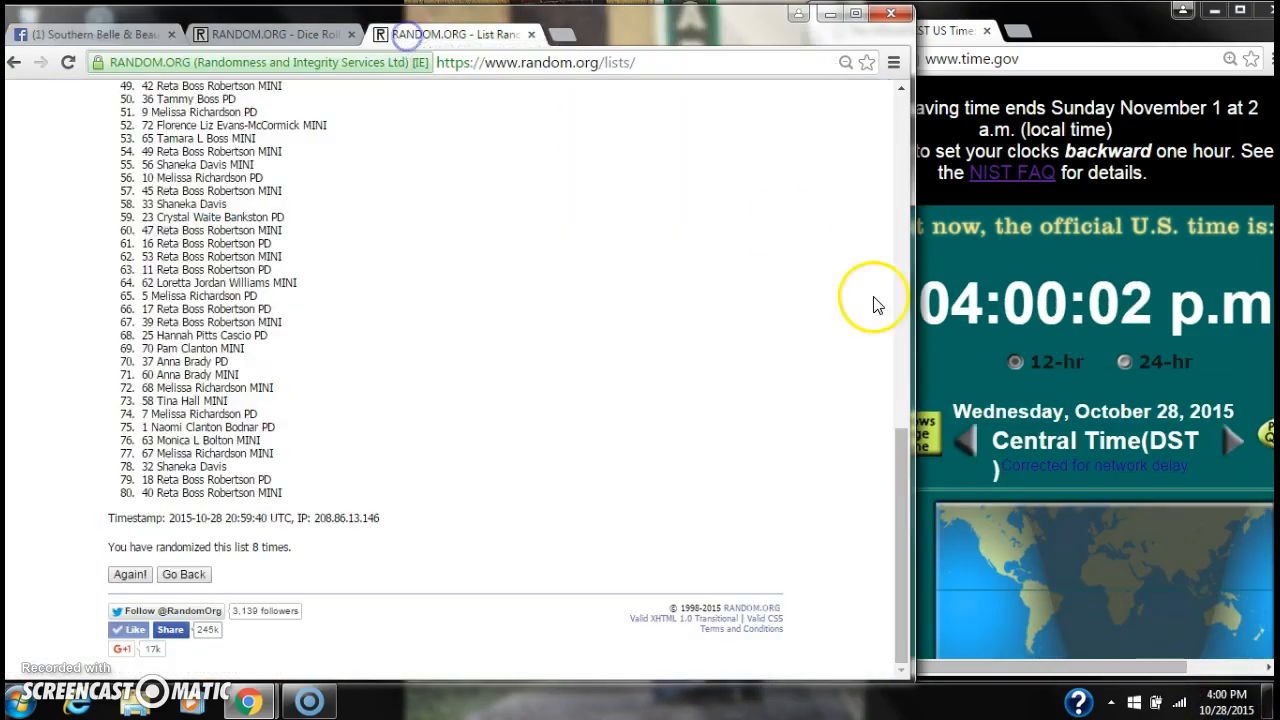